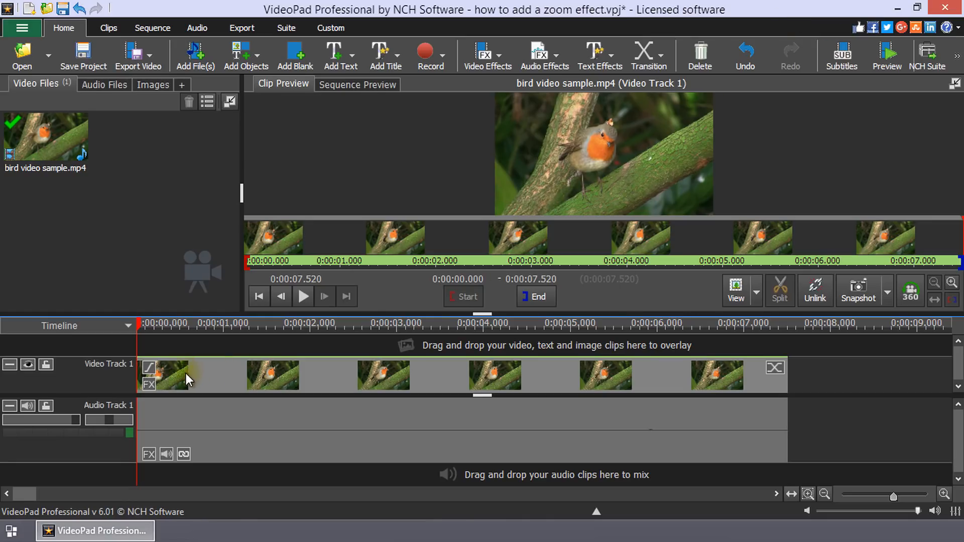
Step: Add a Zoom effect to the bird clip with its area Restraint set to 16:9
click(149, 384)
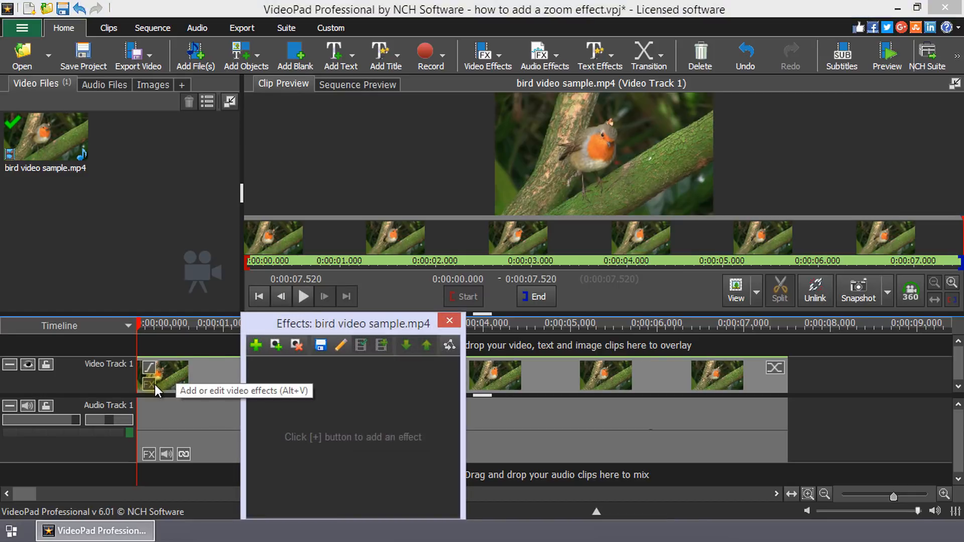
mouse_move(351, 447)
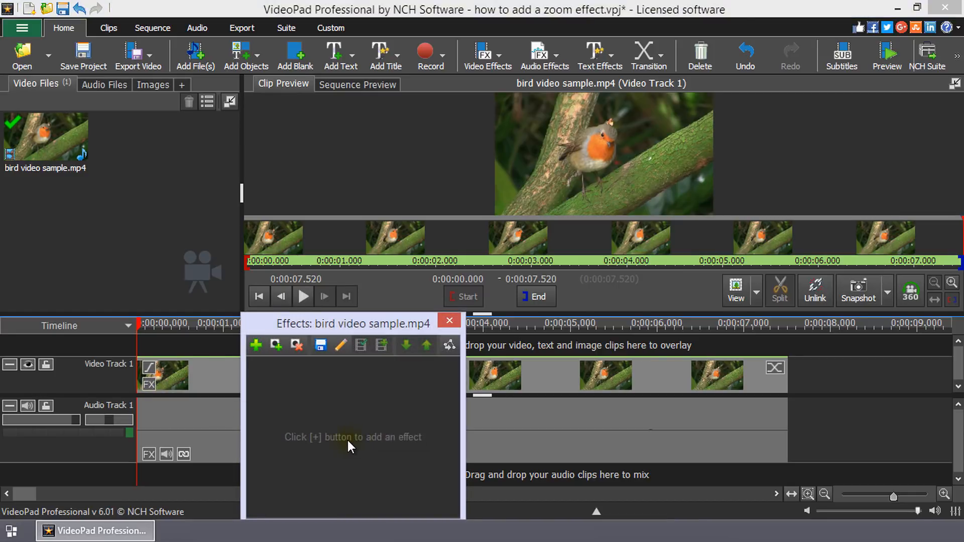
click(256, 344)
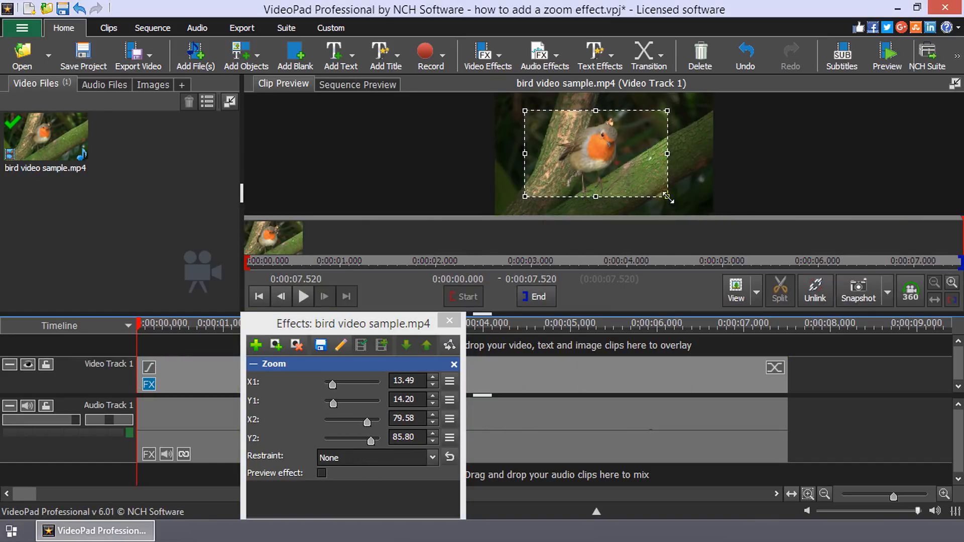
click(430, 458)
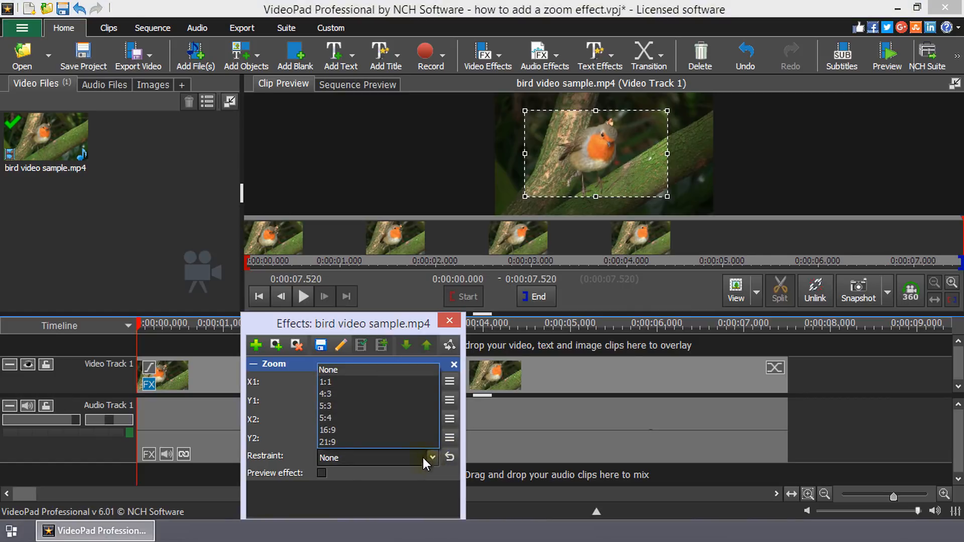
click(327, 430)
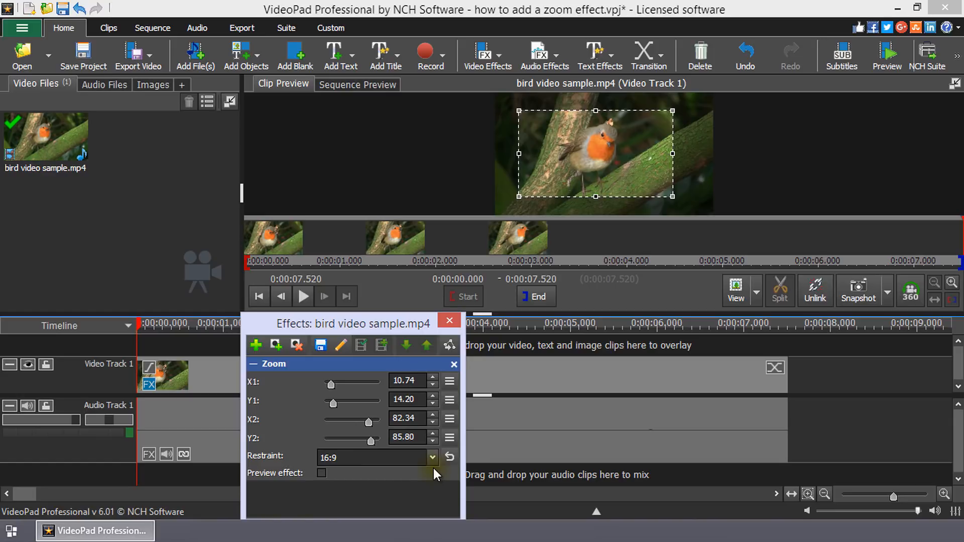
click(448, 321)
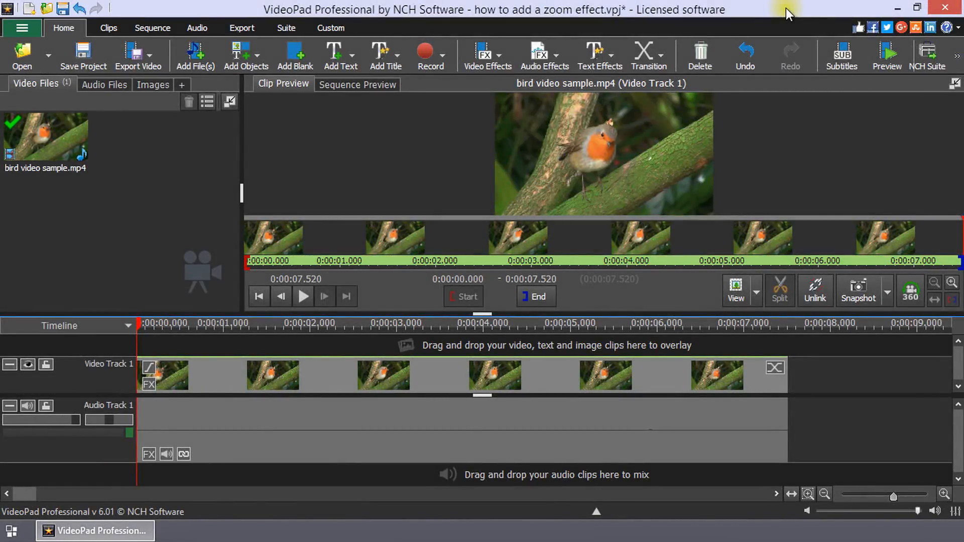
mouse_move(759, 124)
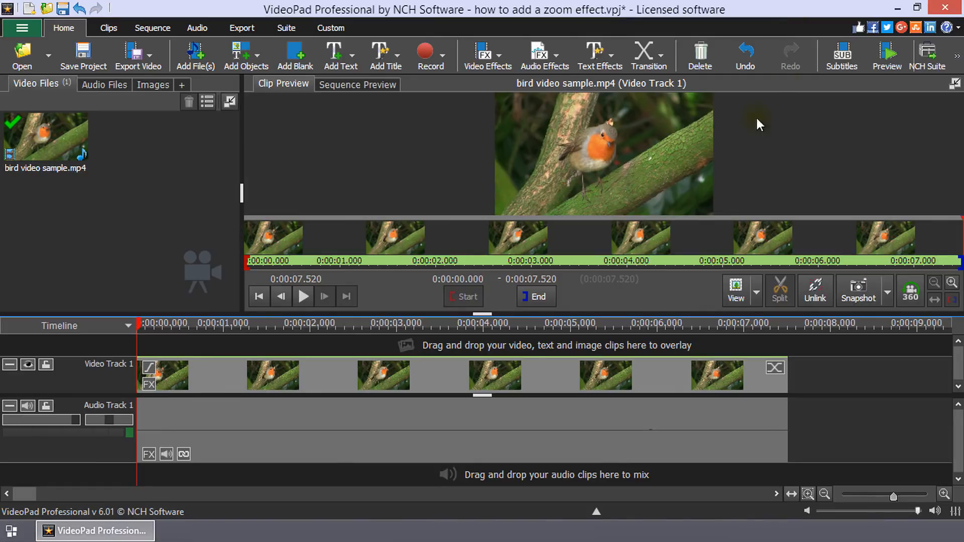
Step: Select the bird clip on the timeline and show its empty effects list
click(45, 138)
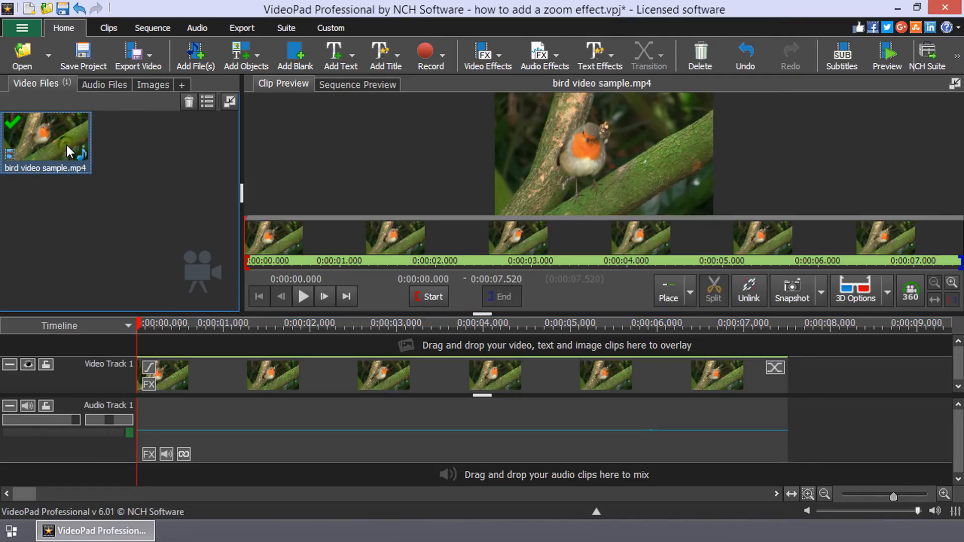
mouse_move(488, 55)
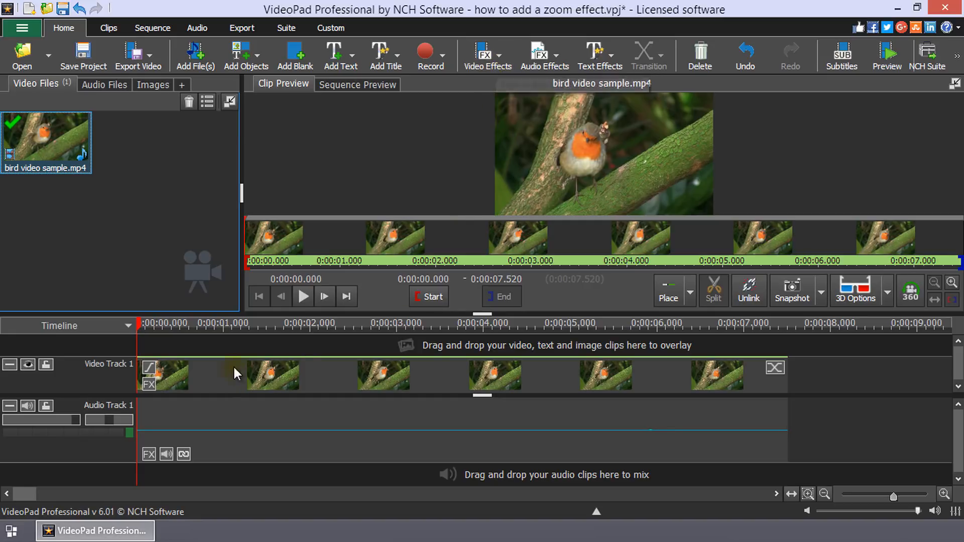
click(358, 85)
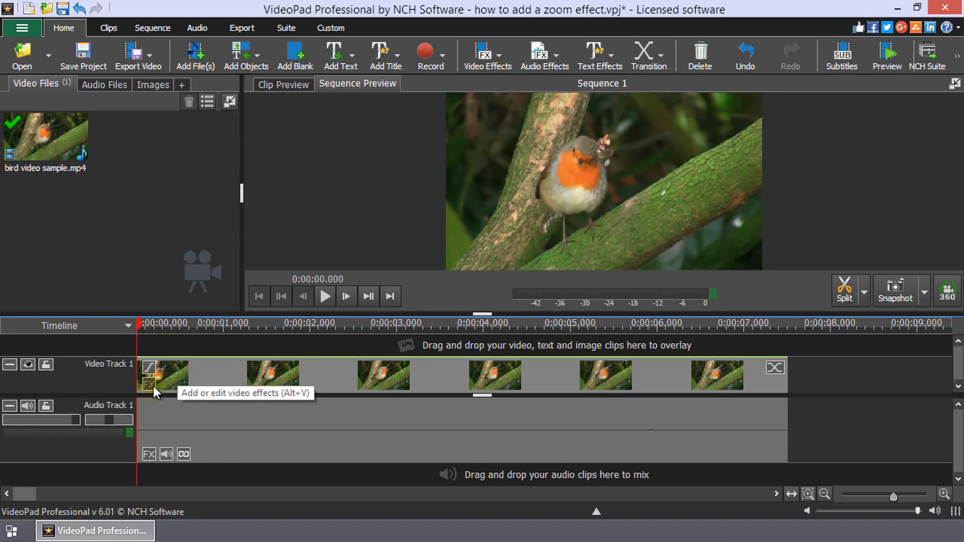
click(148, 384)
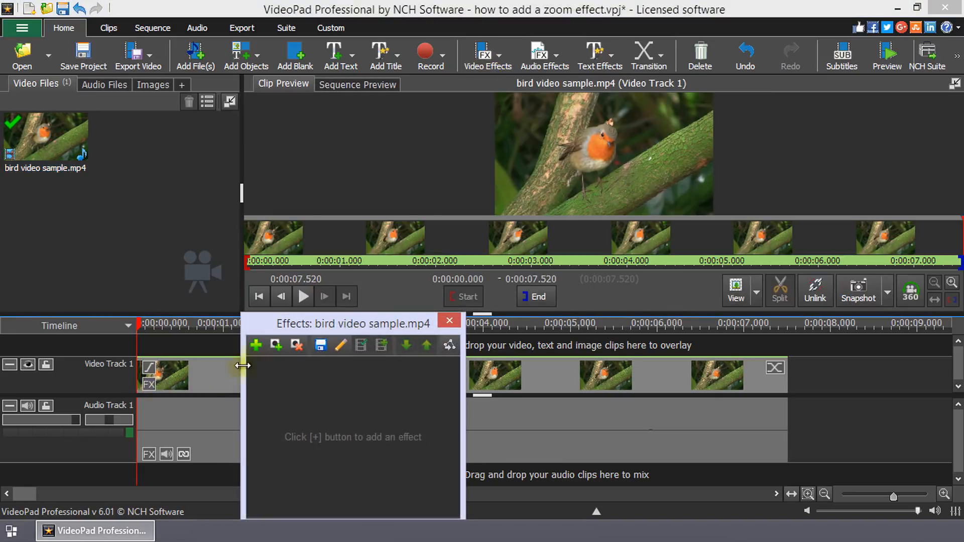
Step: Add a Zoom effect whose area is reset to the full frame (0,0 to 100,100)
click(256, 344)
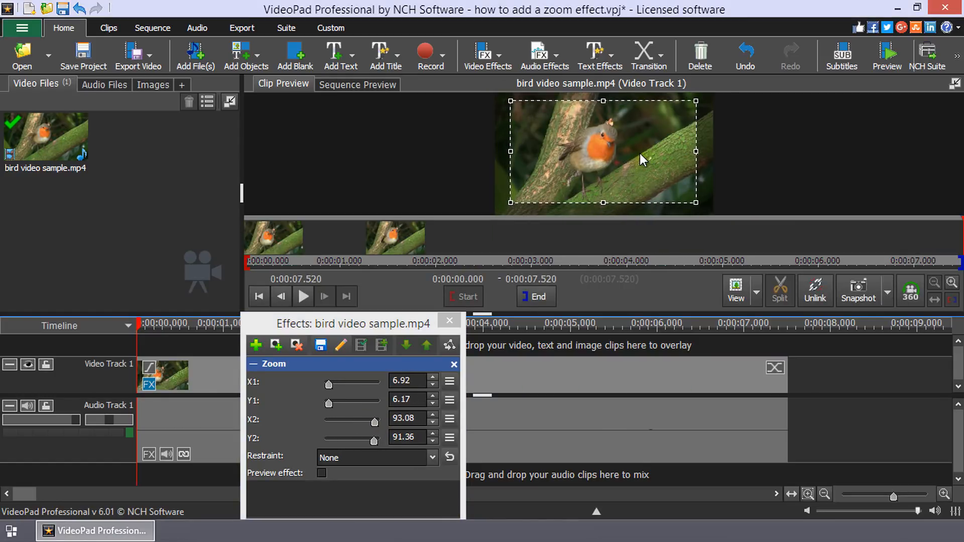
click(450, 345)
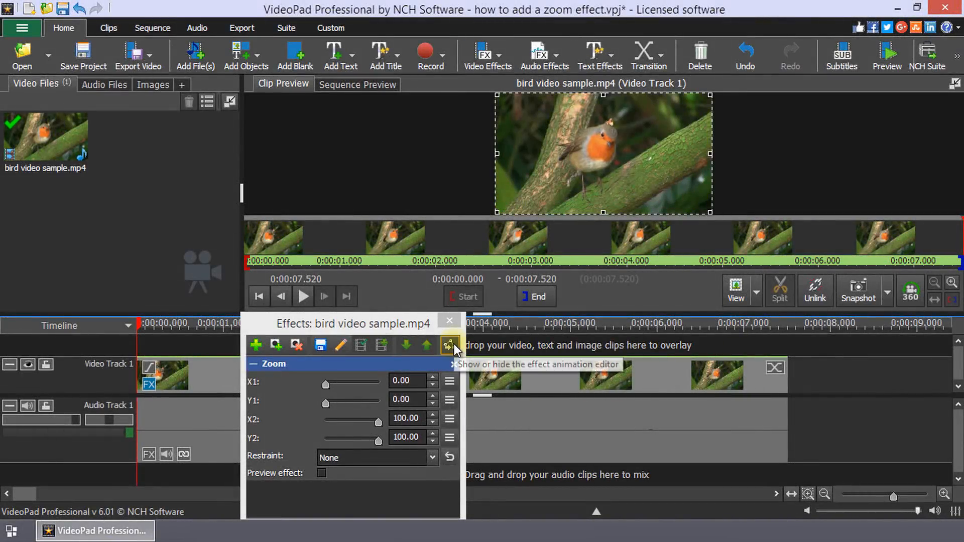
Step: Show the animation editor and enable keyframe animation for X1, Y1, X2 and Y2
click(449, 344)
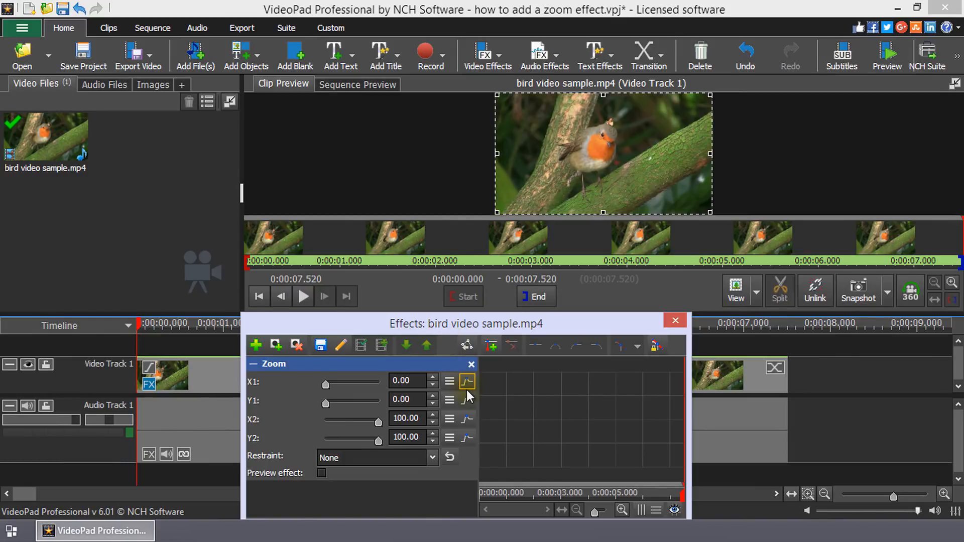
click(467, 438)
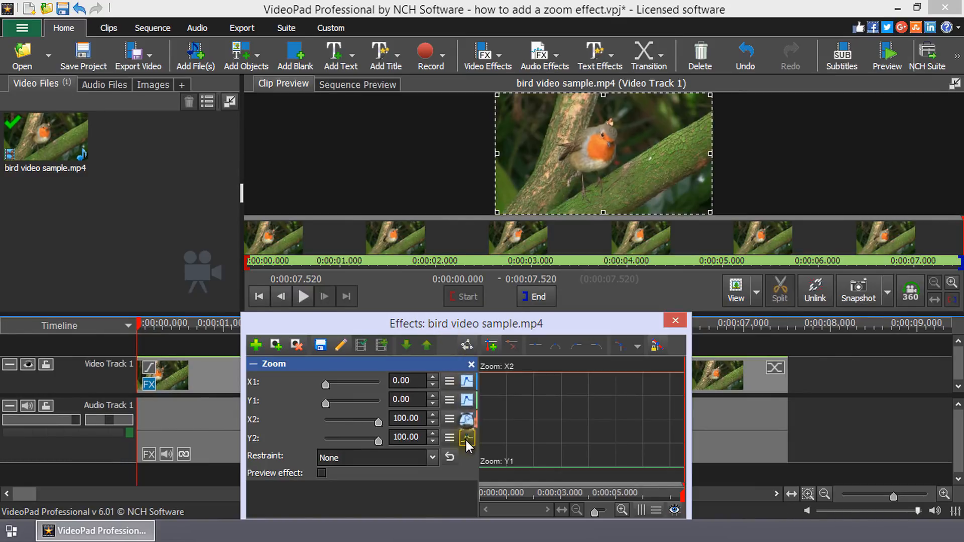
click(467, 438)
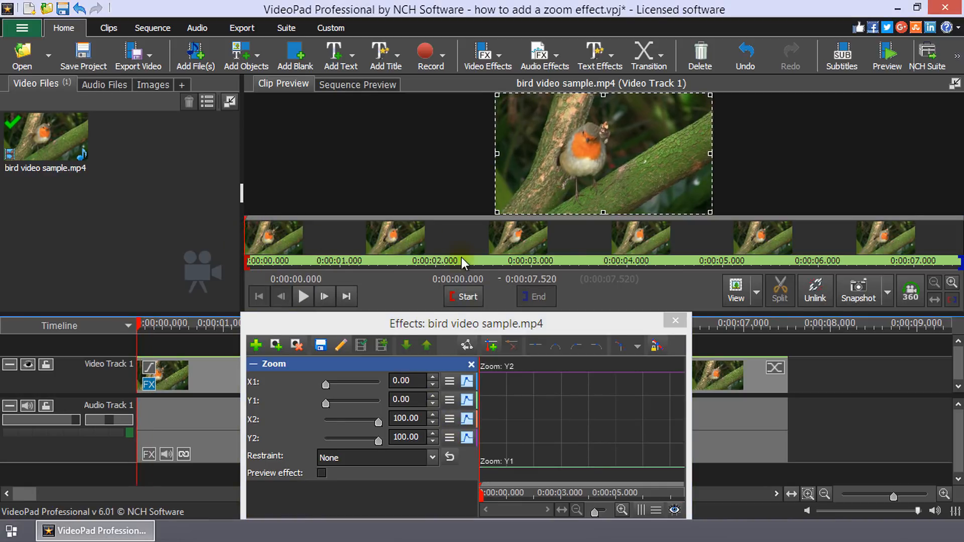
mouse_move(491, 344)
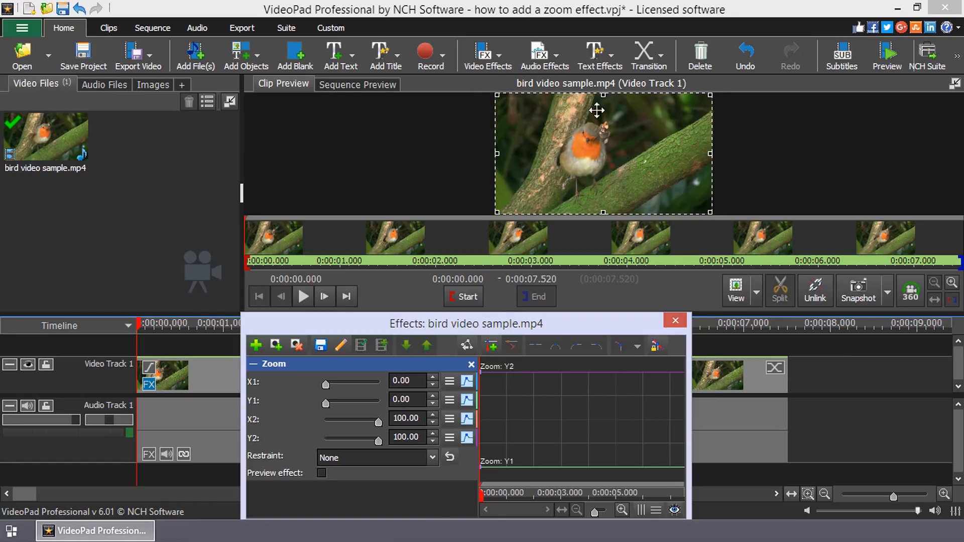
mouse_move(703, 245)
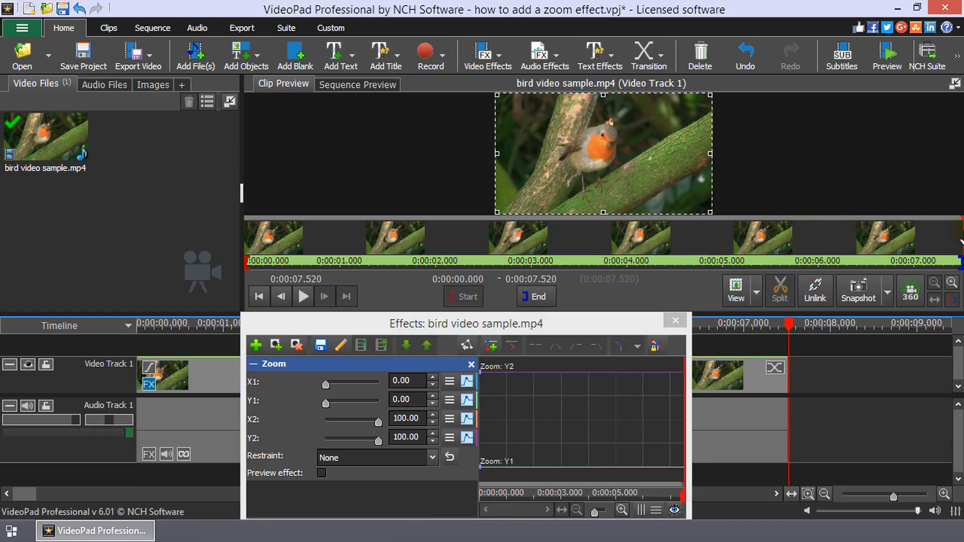
mouse_move(806, 245)
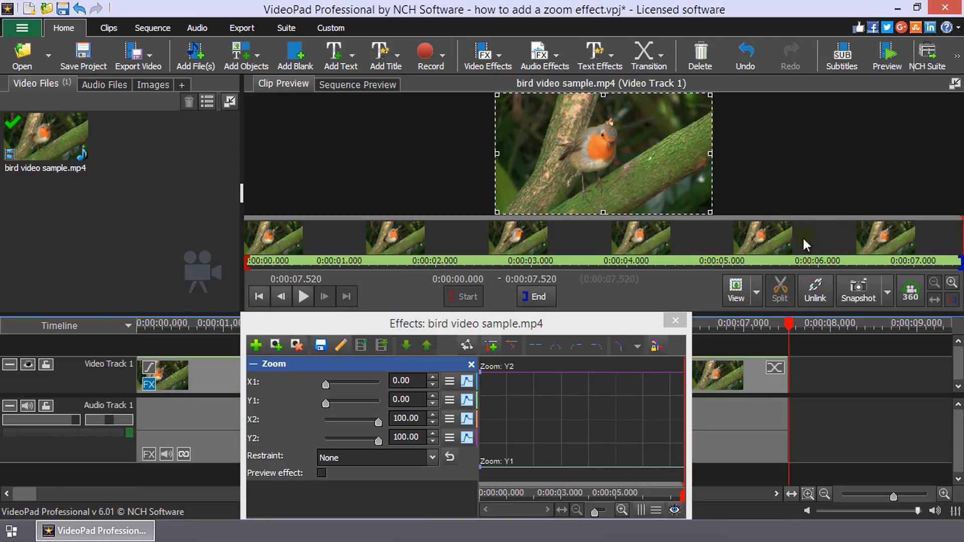
mouse_move(490, 344)
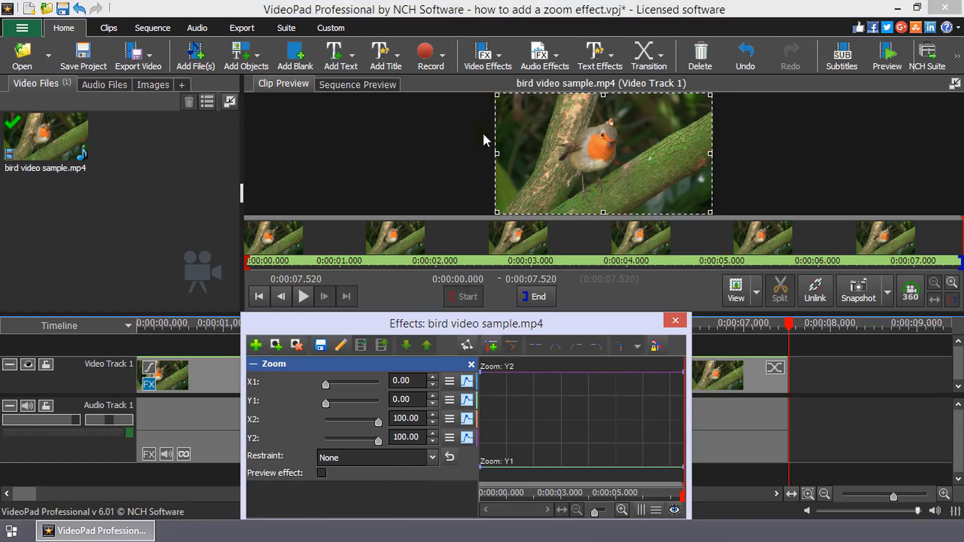
Step: Constrain the end keyframe's zoom area to 16:9 and enable the effect preview
click(374, 458)
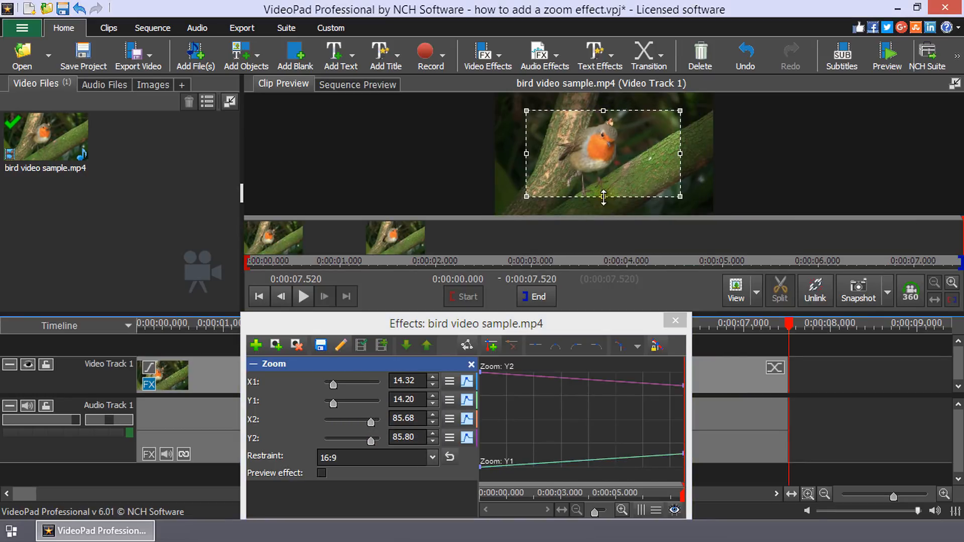
click(321, 473)
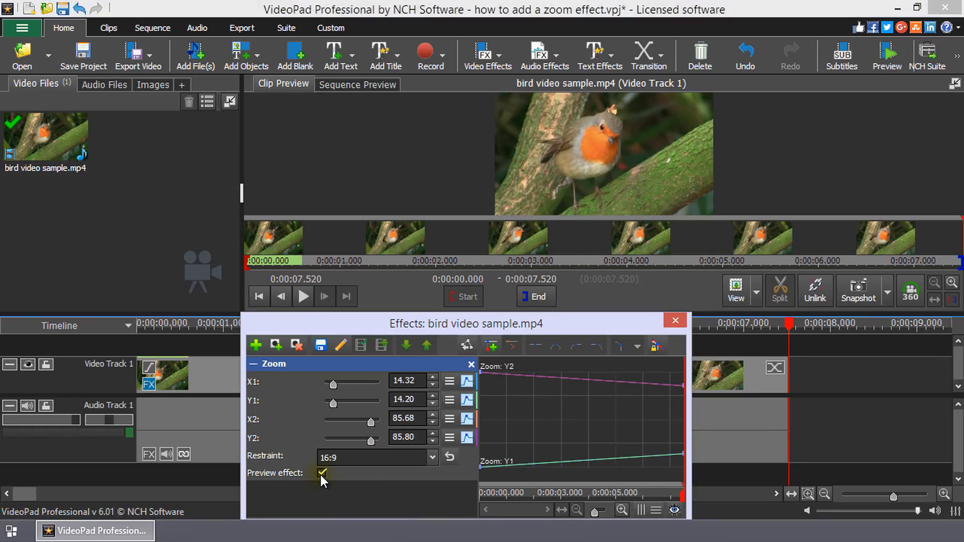
click(302, 297)
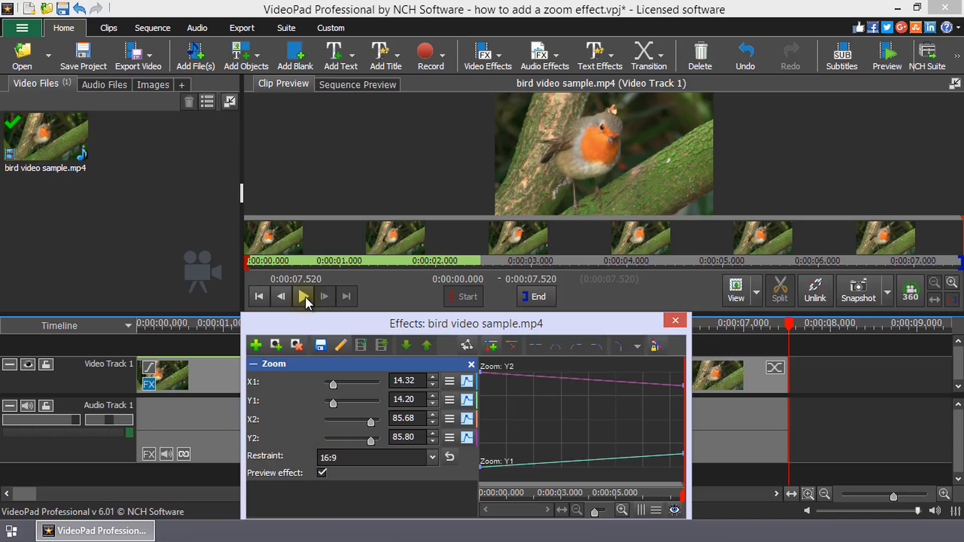
Step: Play and pause the clip to watch the zoom animate, then turn off the preview
click(303, 296)
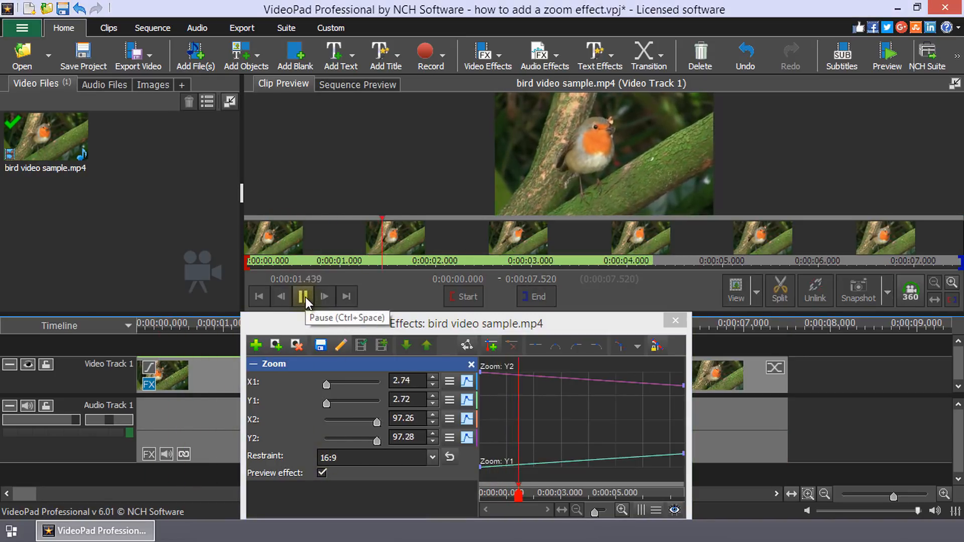
click(303, 297)
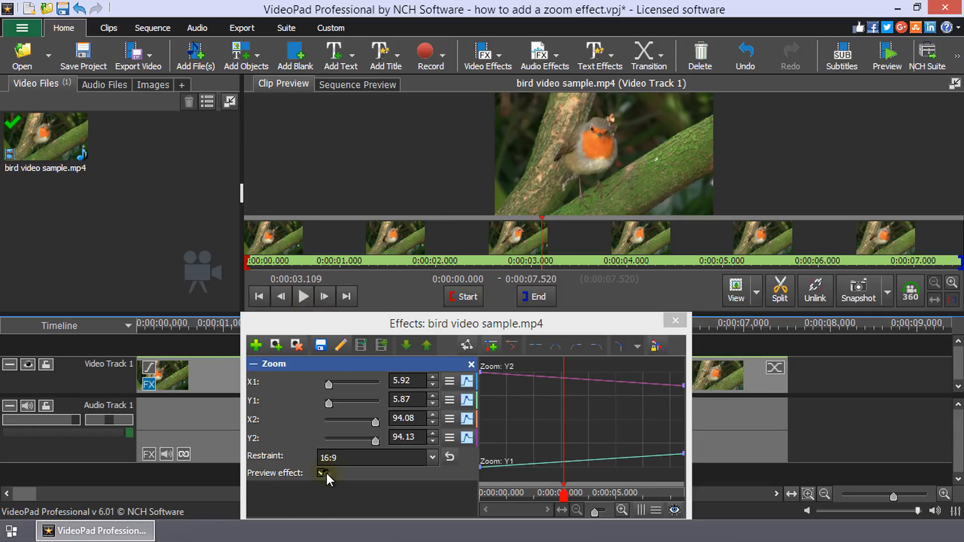
click(321, 472)
text(n)
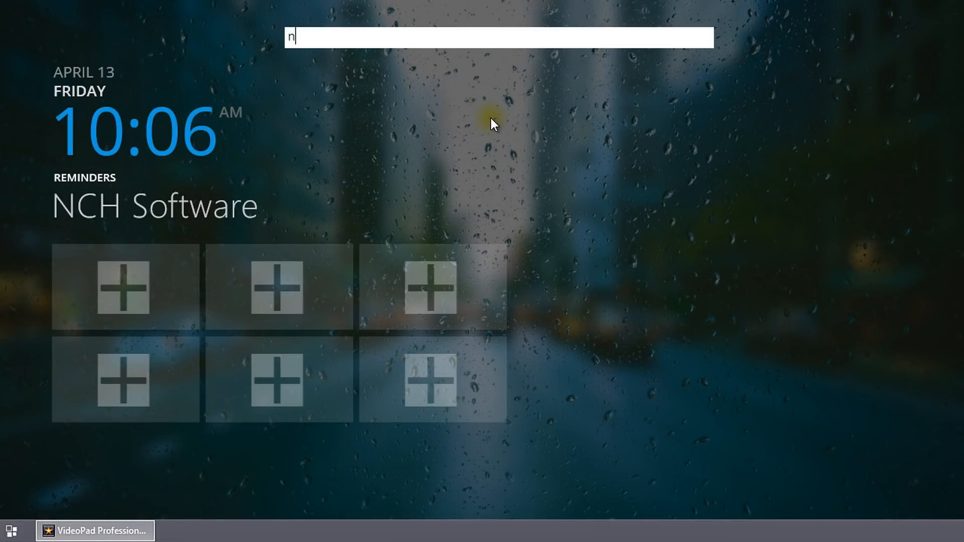
Step: Go to nchsoftware.com/videopad/tutorial.html#animation and start the Animation Editor video
text(chsoftware.com/)
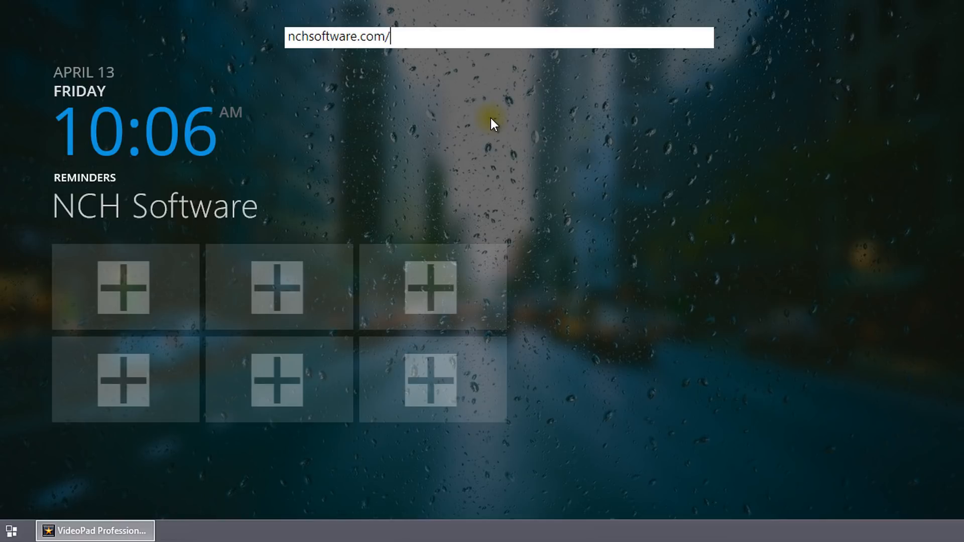
text(videopad/tut)
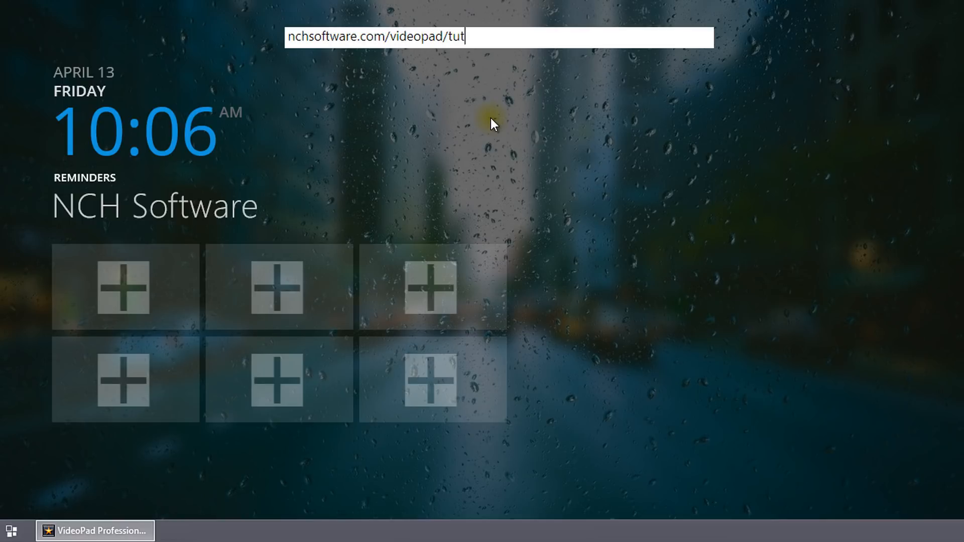
text(orial.html#animation)
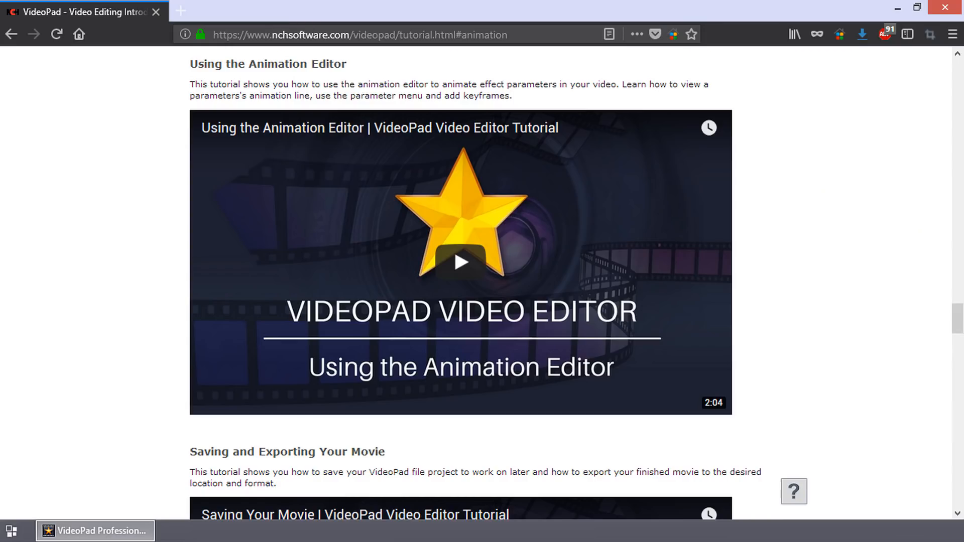
click(461, 263)
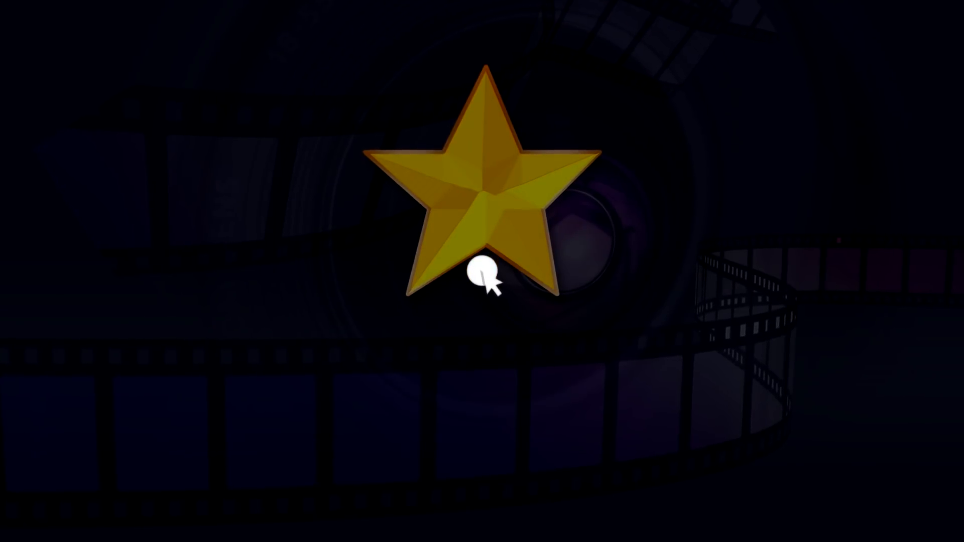